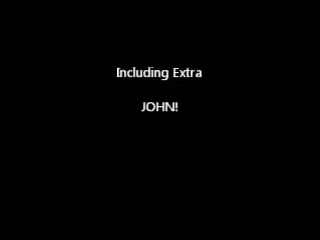
{"action": "scroll", "scroll_direction": "up", "scroll_amount": 3}
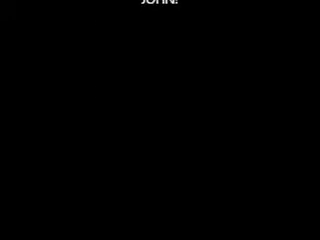